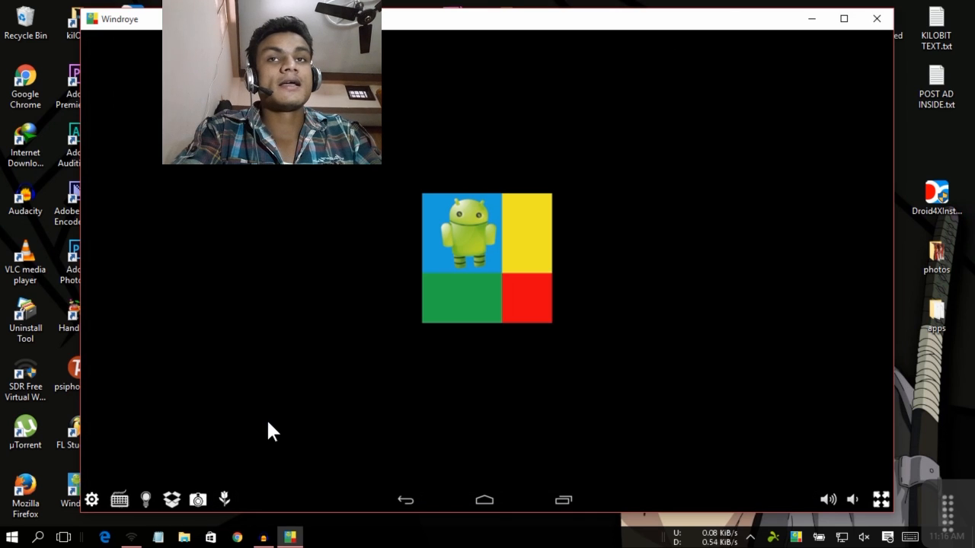
Let Windroye finish booting to its My Apps home screen with the installed apps.
{"action": "left_click", "coordinate": [488, 258]}
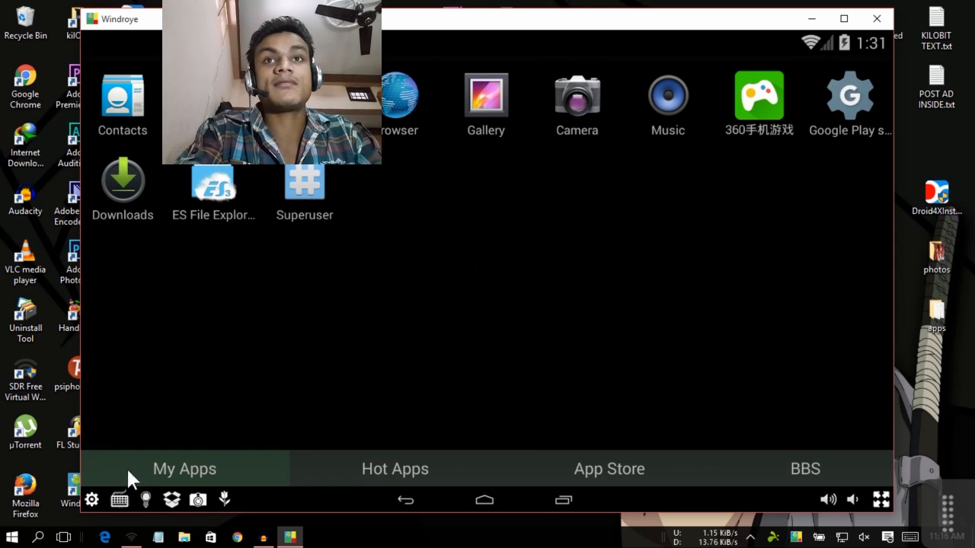
Raise the emulator memory size from 1024 to 1982 MB in the instance settings and save it.
{"action": "left_click", "coordinate": [91, 500]}
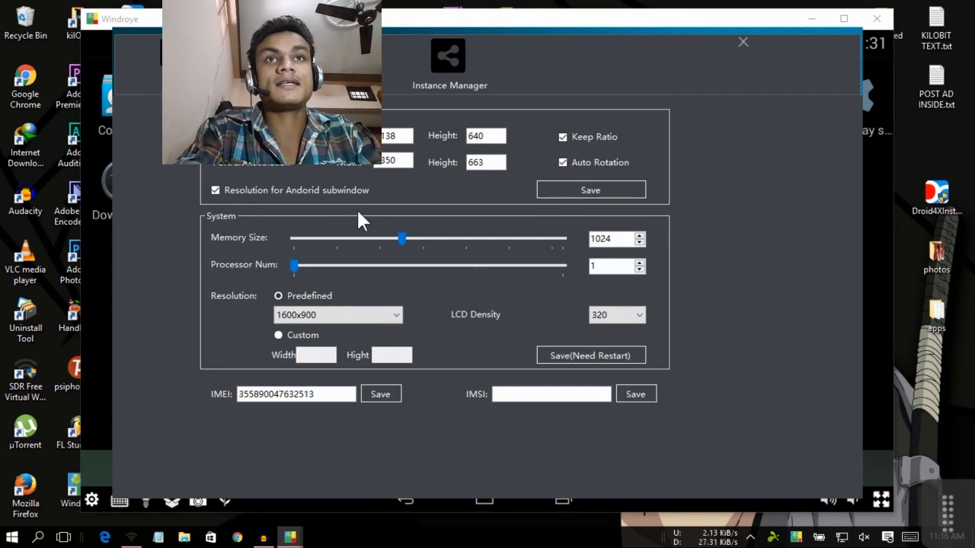
{"action": "mouse_move", "coordinate": [540, 227]}
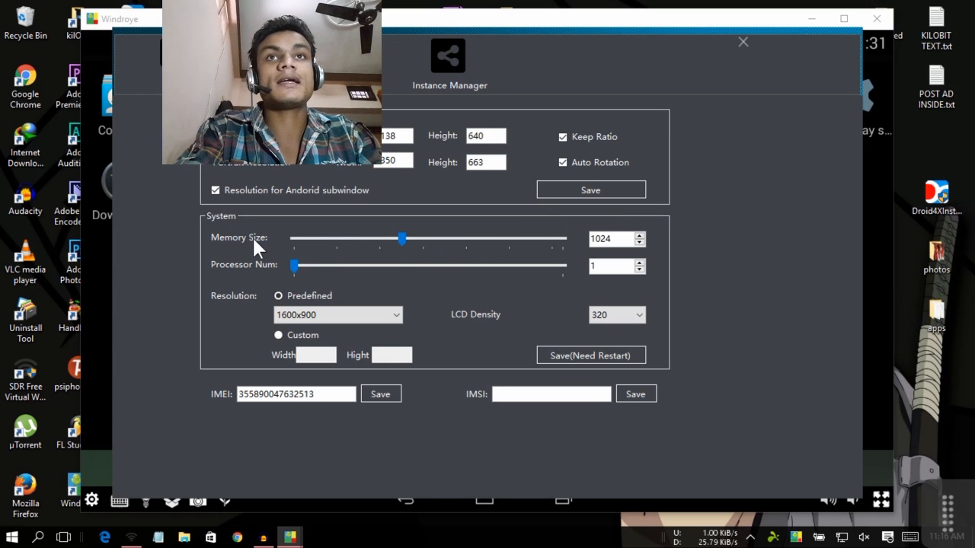
{"action": "mouse_move", "coordinate": [642, 259]}
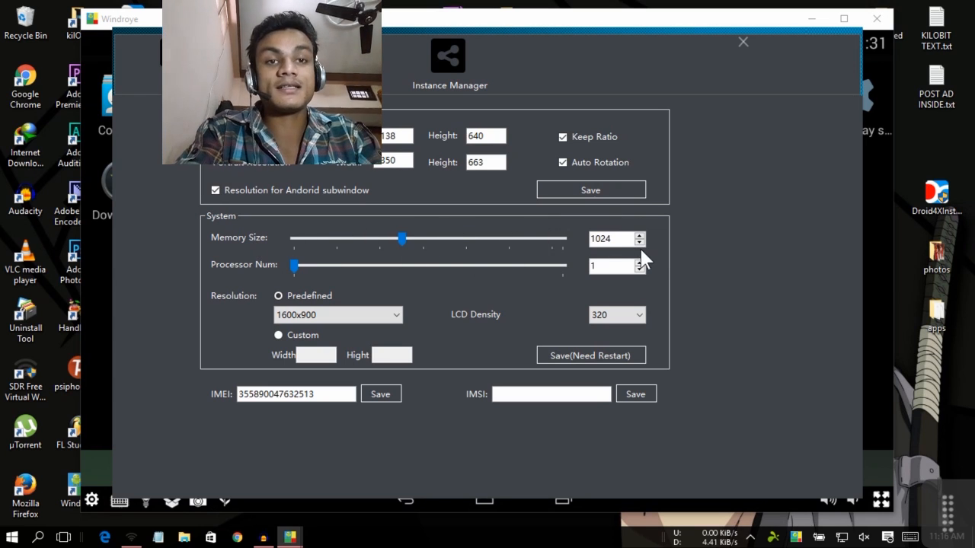
{"action": "mouse_move", "coordinate": [663, 257]}
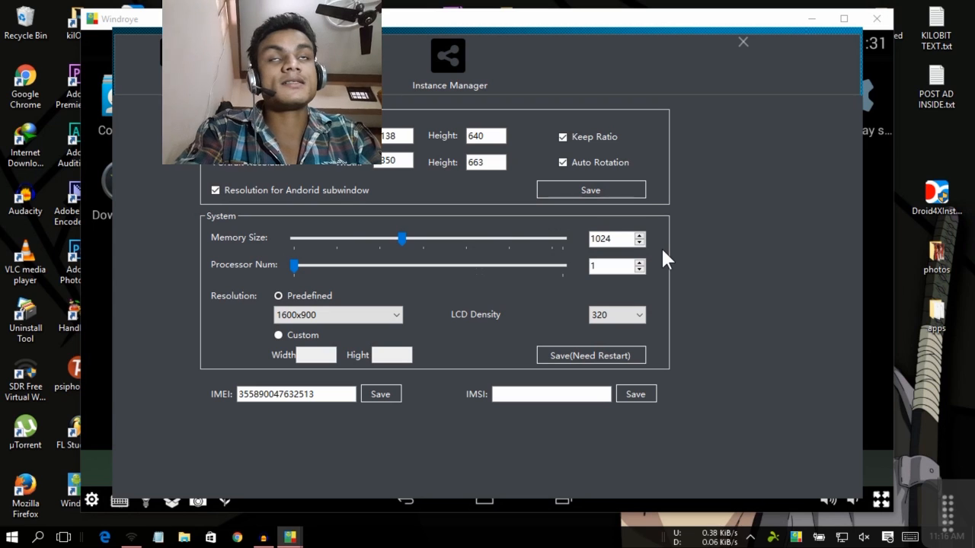
{"action": "left_click_drag", "start_coordinate": [403, 238], "coordinate": [488, 238]}
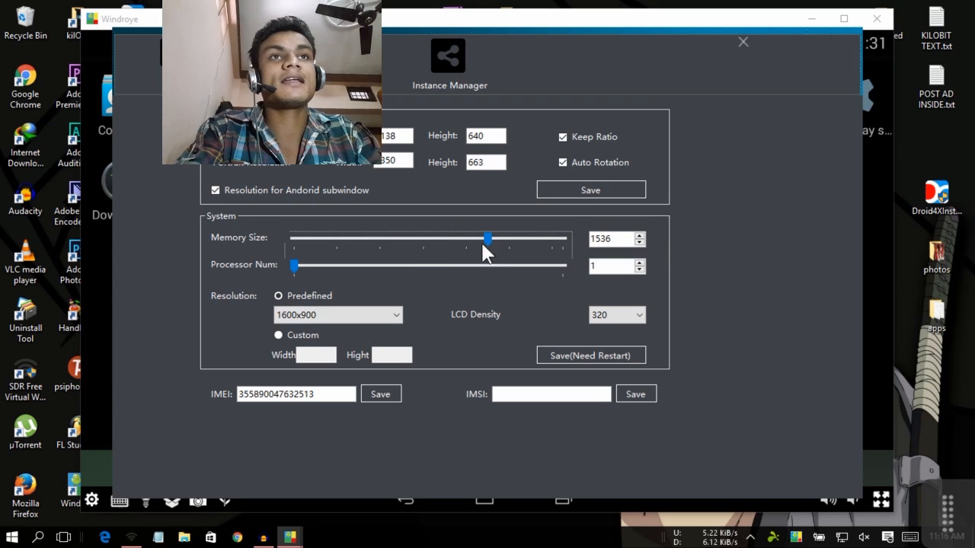
{"action": "left_click_drag", "start_coordinate": [487, 237], "coordinate": [562, 238]}
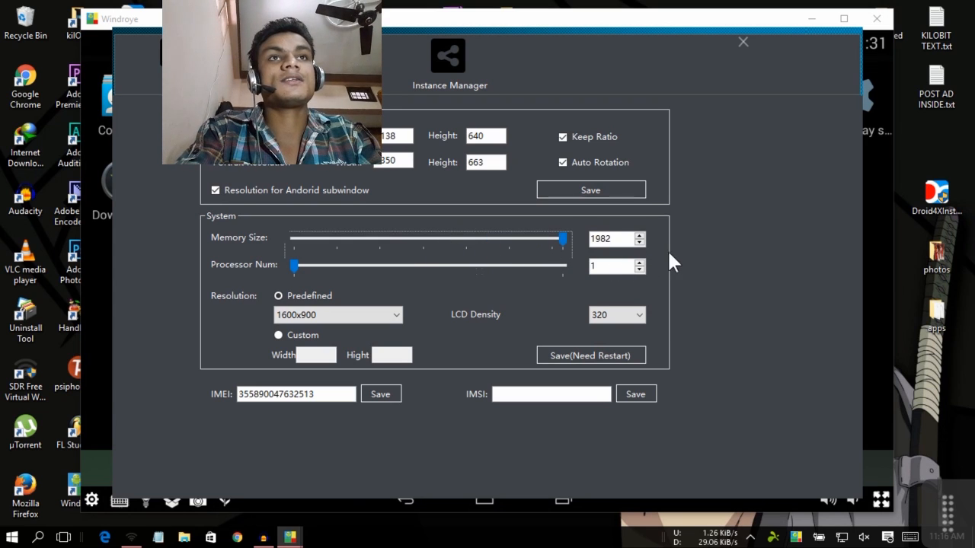
{"action": "mouse_move", "coordinate": [591, 356]}
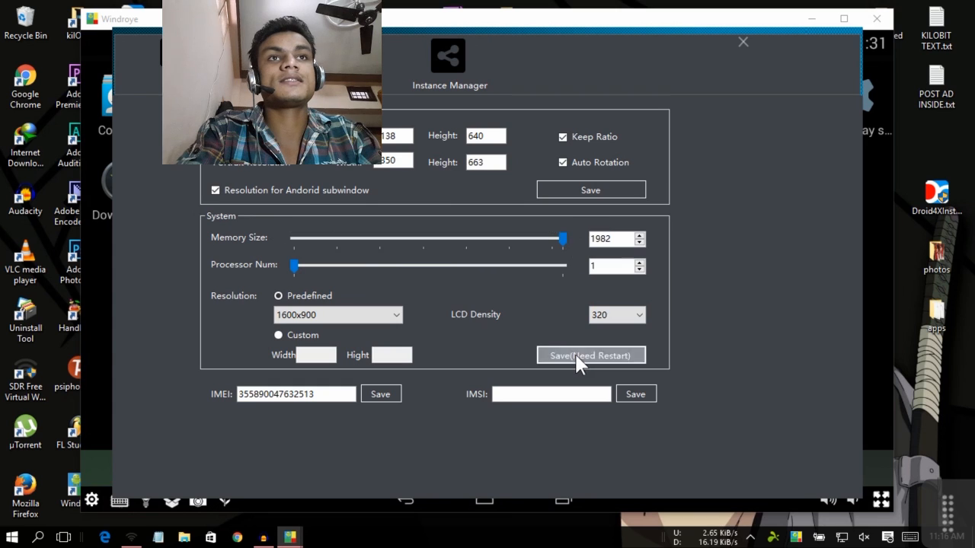
{"action": "mouse_move", "coordinate": [670, 125]}
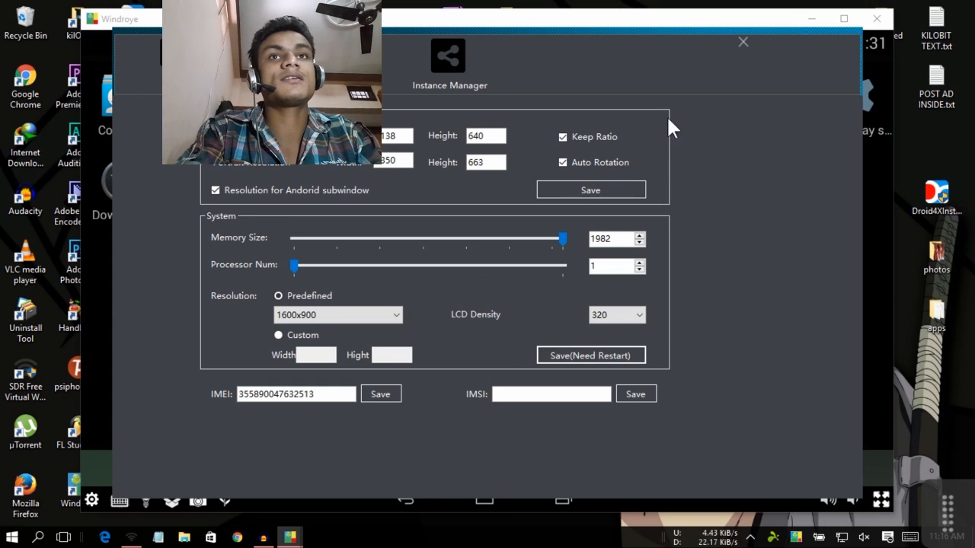
{"action": "mouse_move", "coordinate": [743, 86]}
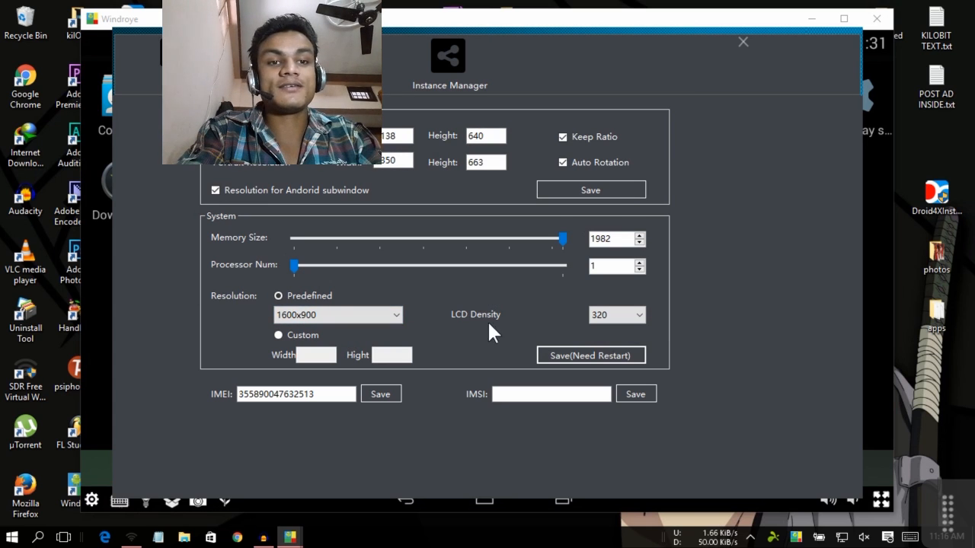
{"action": "mouse_move", "coordinate": [676, 155]}
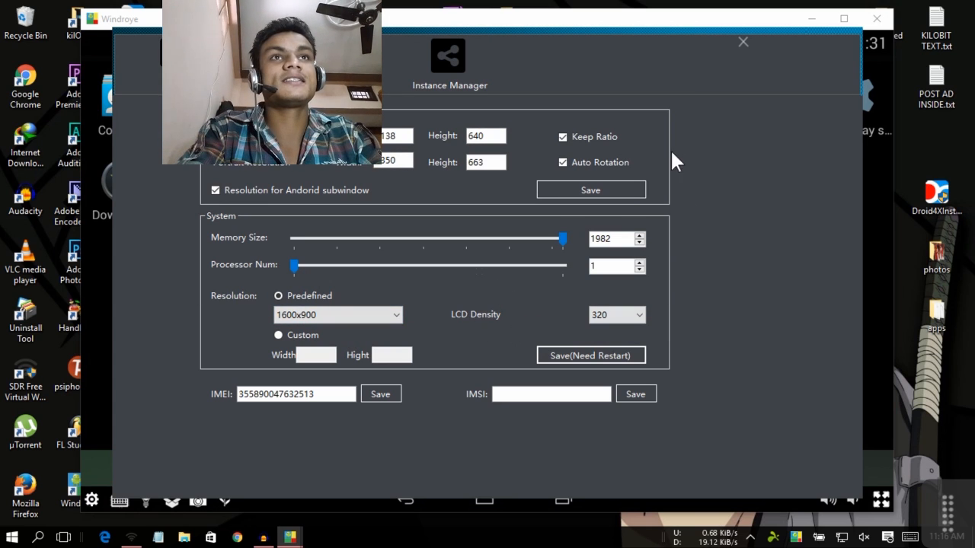
{"action": "left_click", "coordinate": [744, 43]}
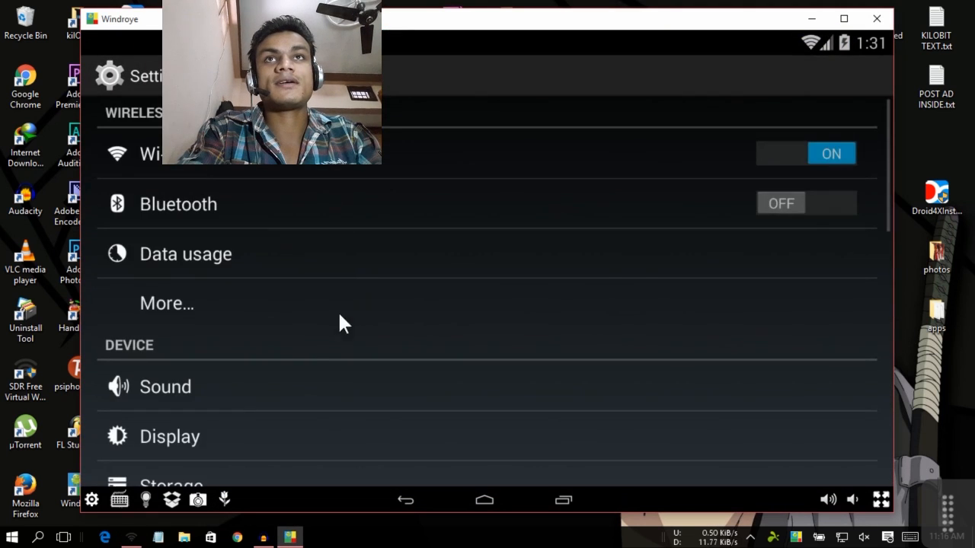
Scroll Android Settings down to the About tablet entry.
{"action": "scroll", "scroll_direction": "down", "scroll_amount": 3}
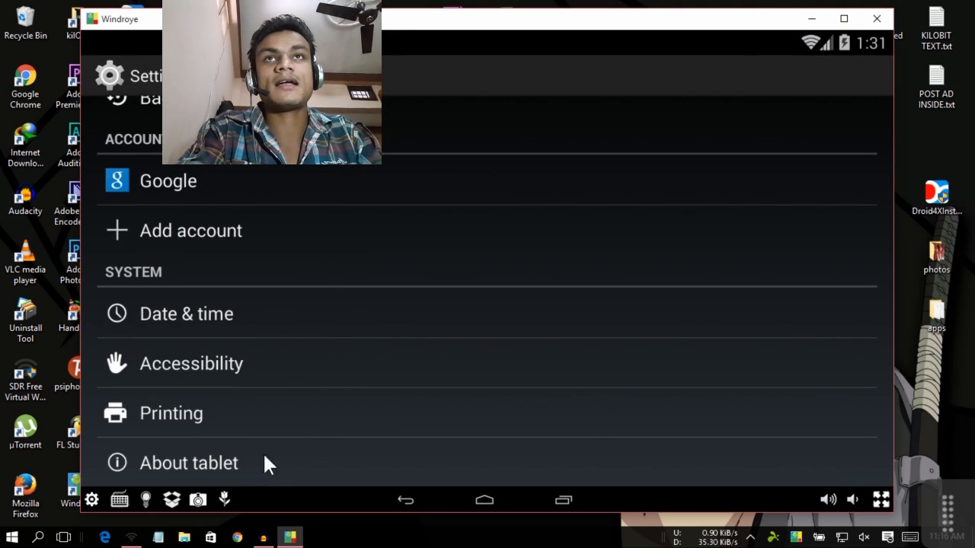
{"action": "left_click", "coordinate": [189, 464]}
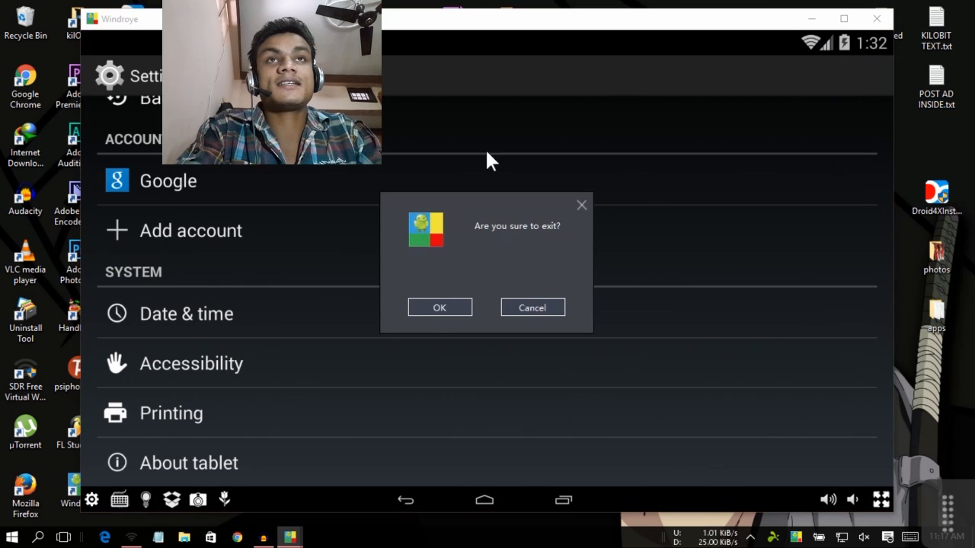
Confirm the 'Are you sure to exit?' prompt to close Windroye.
{"action": "left_click", "coordinate": [438, 308]}
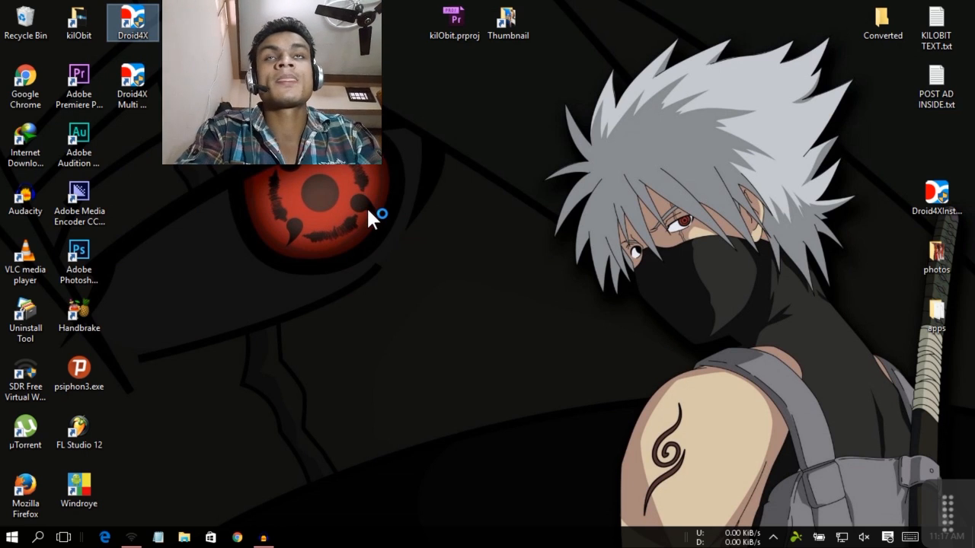
{"action": "mouse_move", "coordinate": [381, 292]}
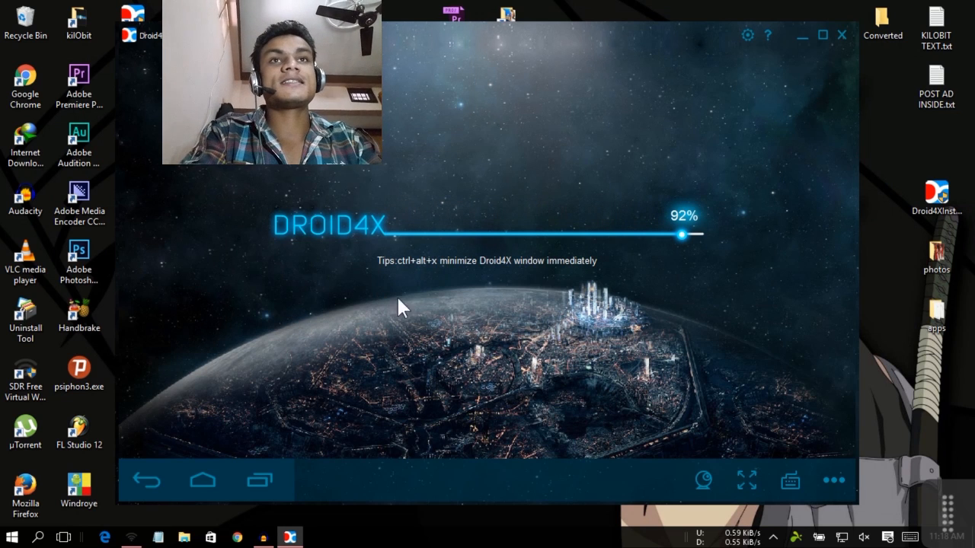
{"action": "mouse_move", "coordinate": [488, 301]}
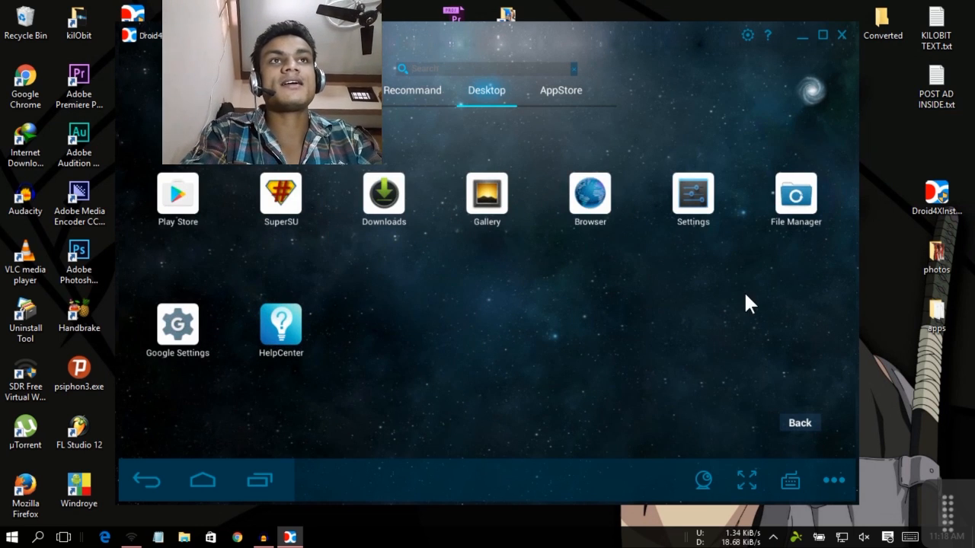
{"action": "mouse_move", "coordinate": [734, 295]}
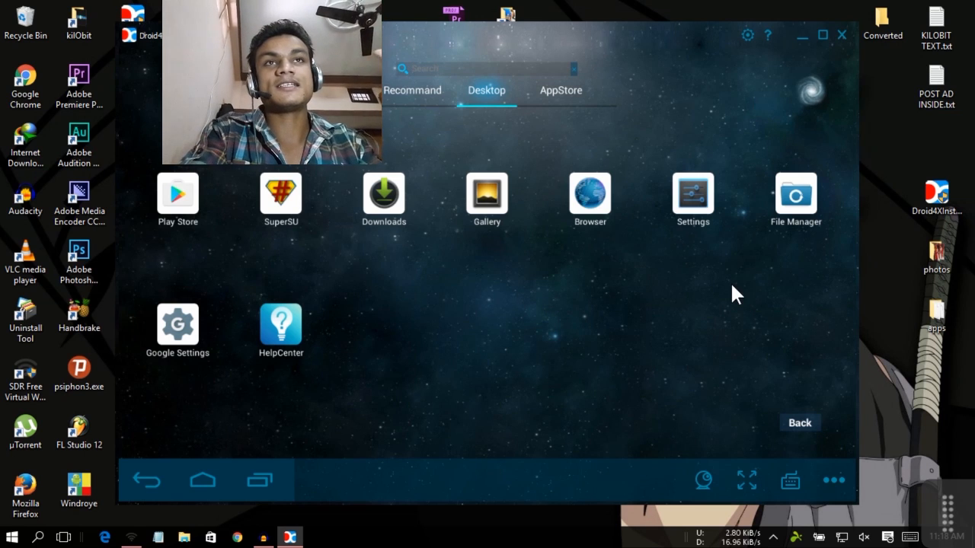
{"action": "mouse_move", "coordinate": [709, 253]}
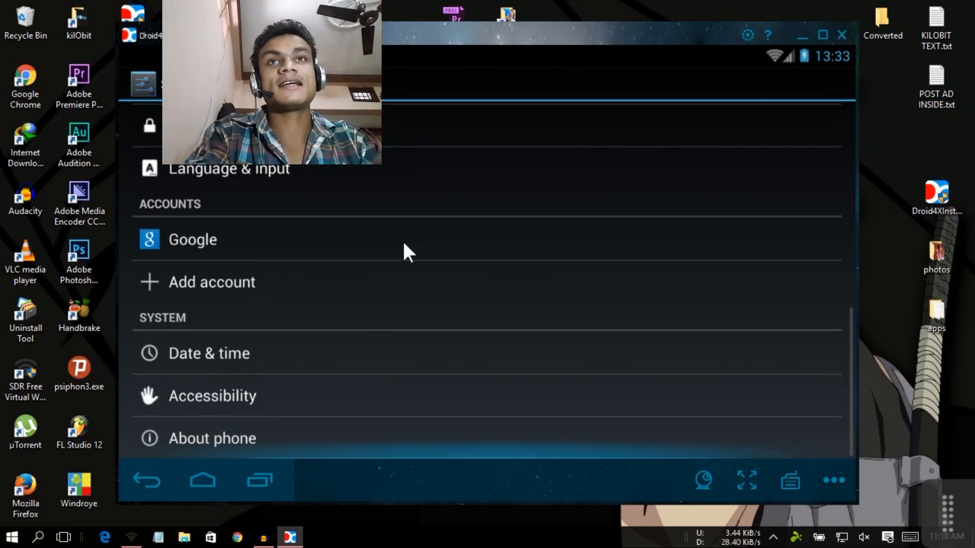
View About phone showing Android 4.2.2, then go back to the settings list.
{"action": "left_click", "coordinate": [213, 439]}
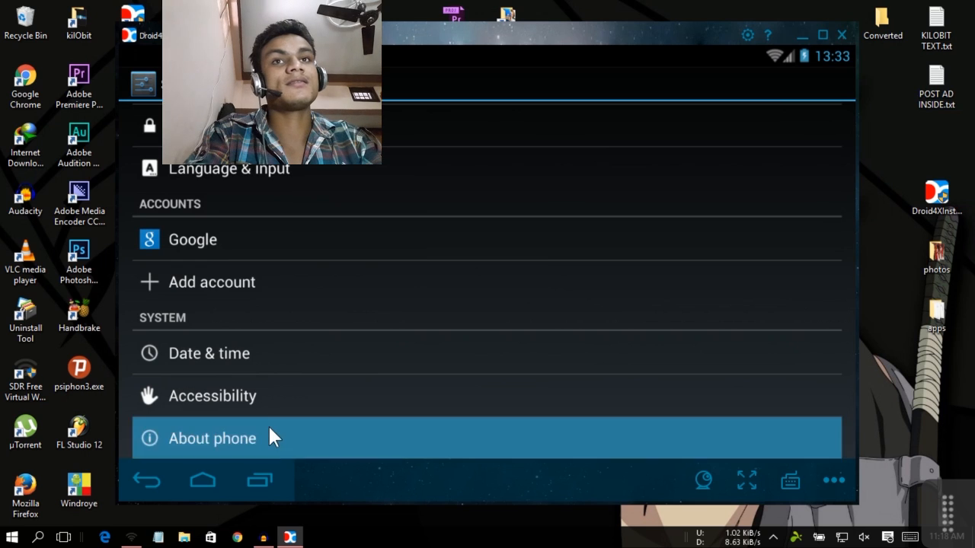
{"action": "left_click", "coordinate": [212, 439]}
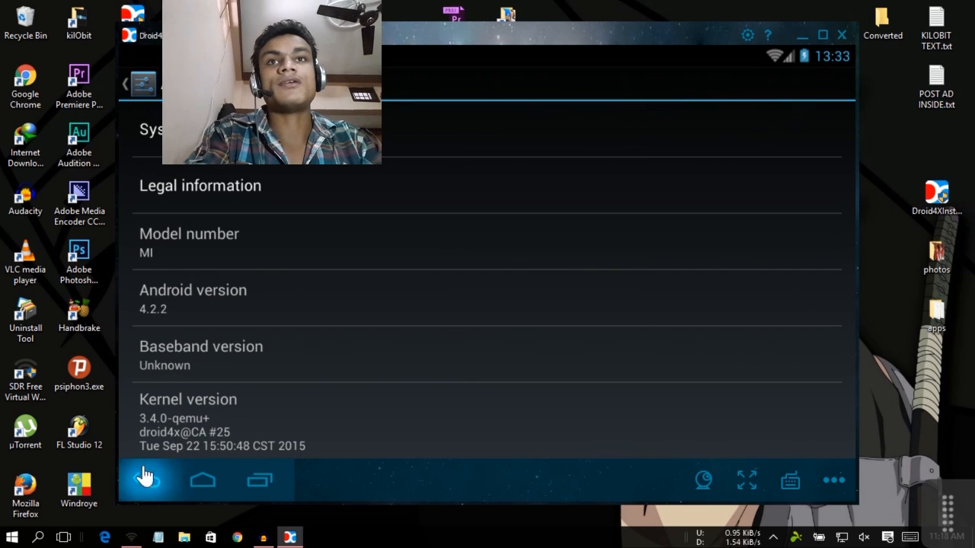
{"action": "left_click", "coordinate": [146, 480]}
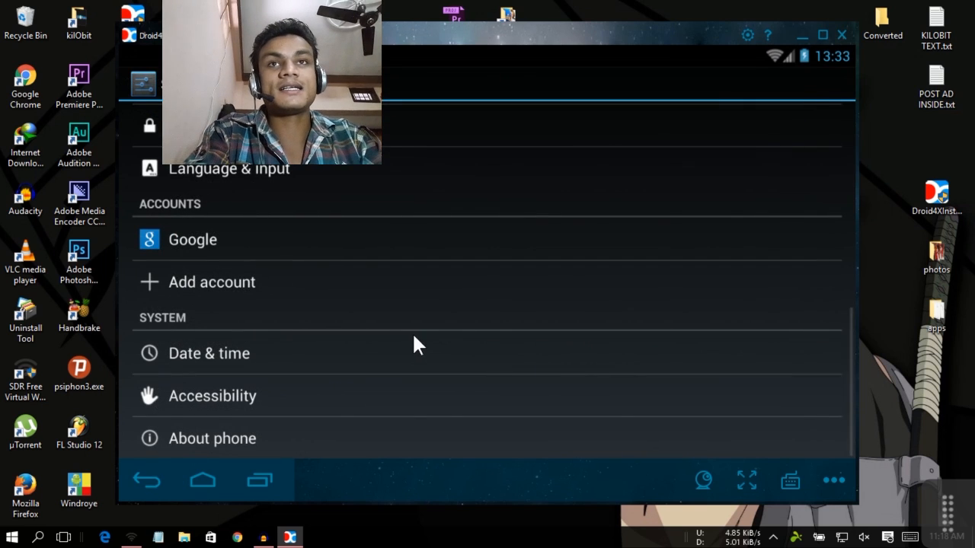
{"action": "mouse_move", "coordinate": [404, 358]}
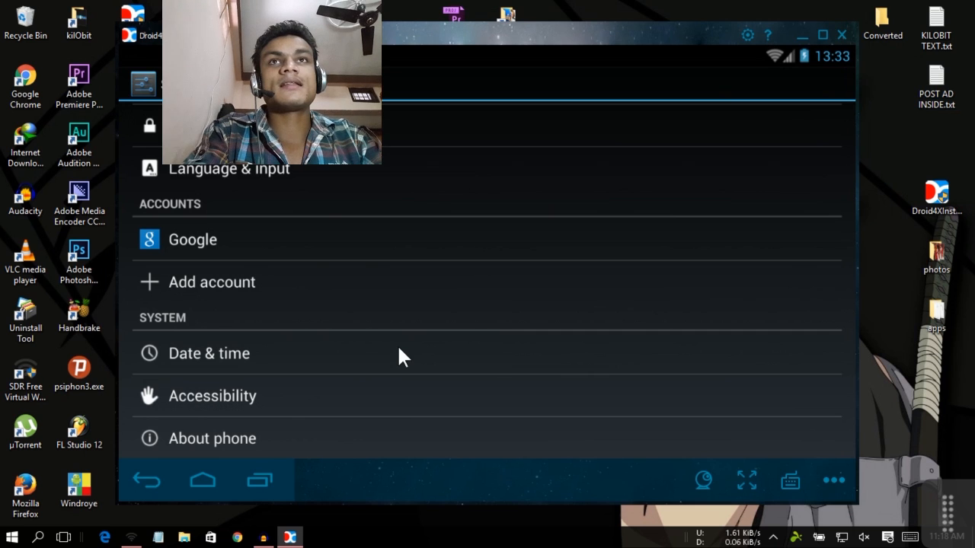
{"action": "left_click", "coordinate": [201, 479]}
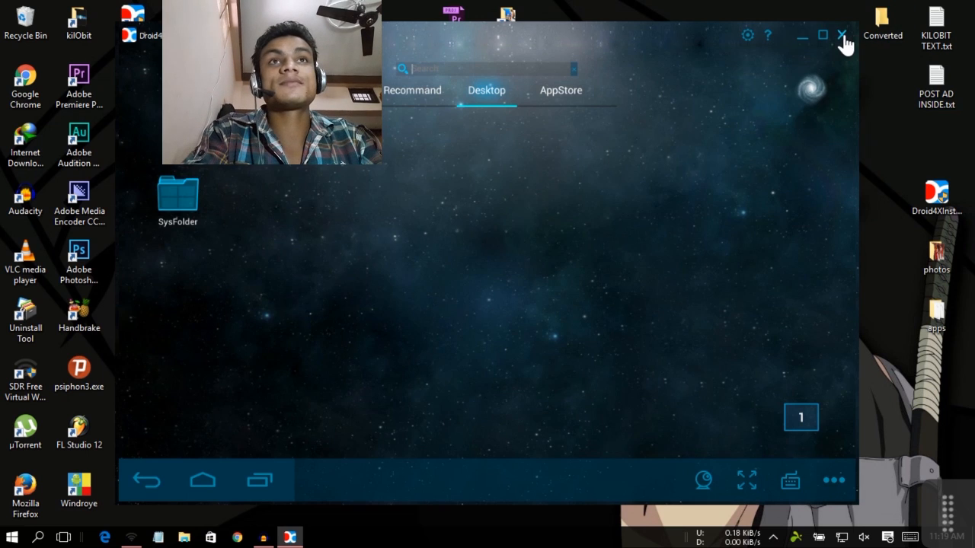
Close the Droid4X window, leaving the Windows desktop.
{"action": "left_click", "coordinate": [842, 35]}
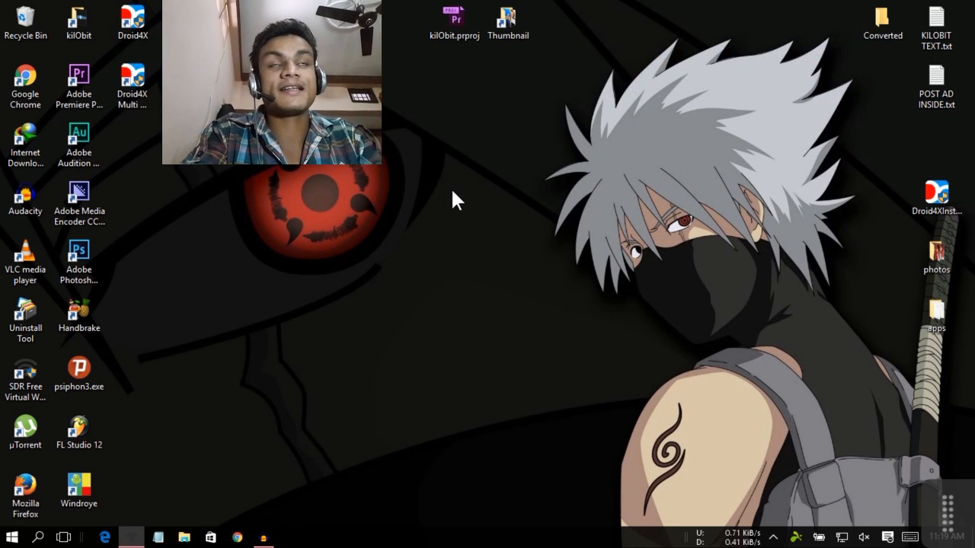